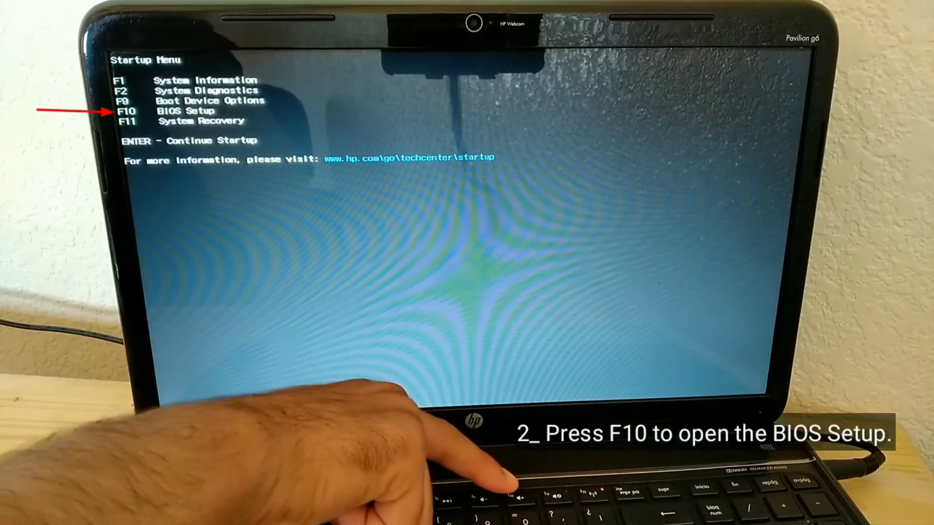
# Enter BIOS Setup from the HP Startup Menu with F10.
pyautogui.press('F10')
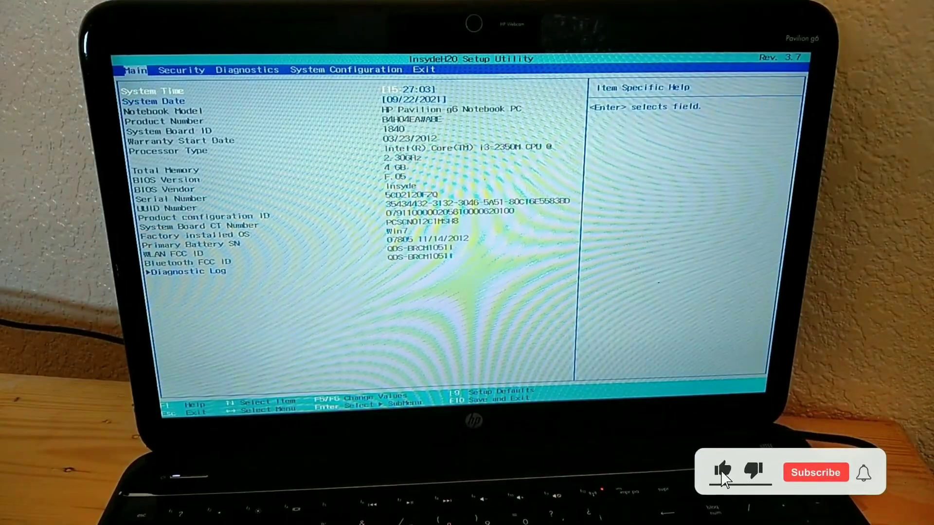
# Move across the BIOS tabs to the System Configuration page.
pyautogui.click(722, 473)
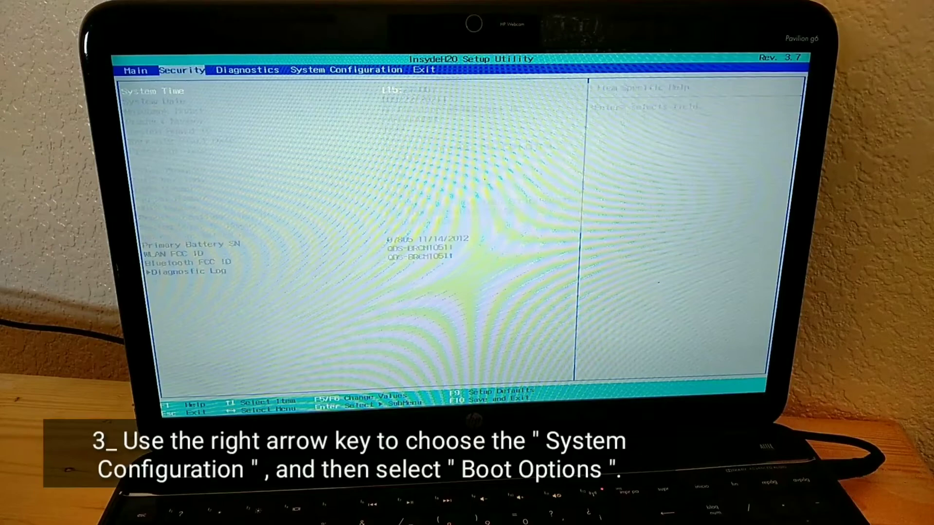
pyautogui.press('Right')
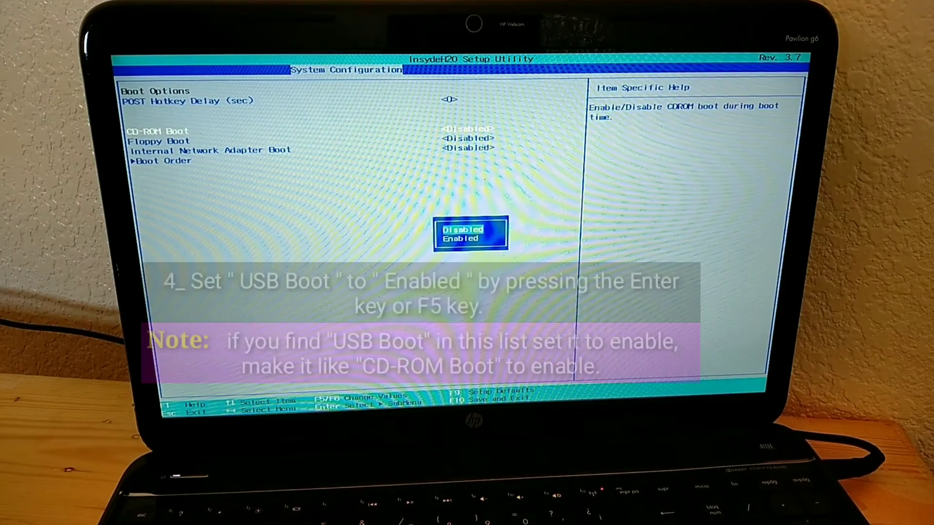
# Enable CD-ROM Boot under Boot Options.
pyautogui.press('enter')
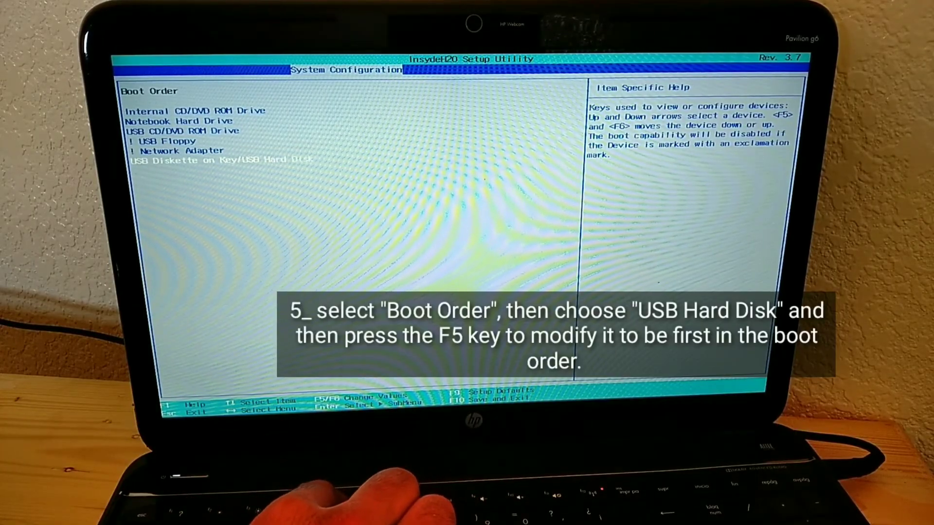
# Move USB Diskette on Key/USB Hard Disk to the top of the Boot Order.
pyautogui.press('F5')
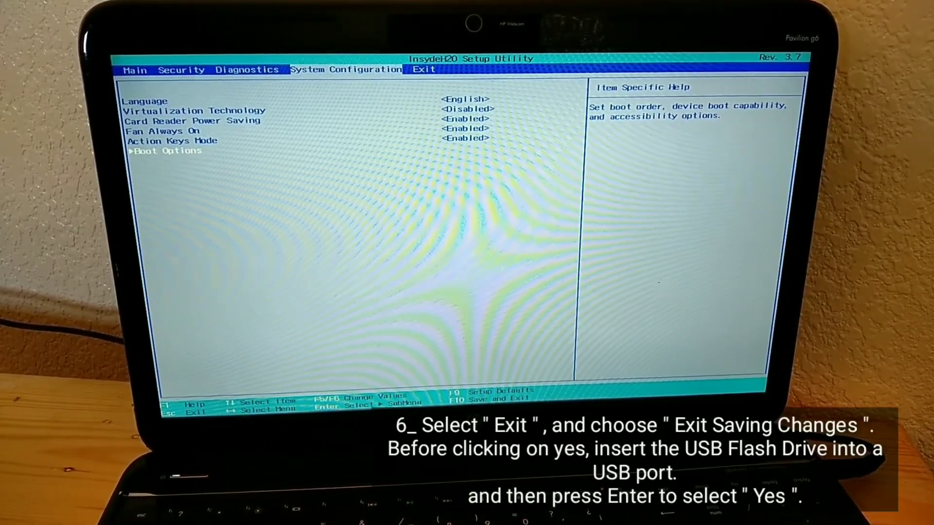
# Exit the BIOS saving changes, with the USB drive inserted.
pyautogui.click(425, 70)
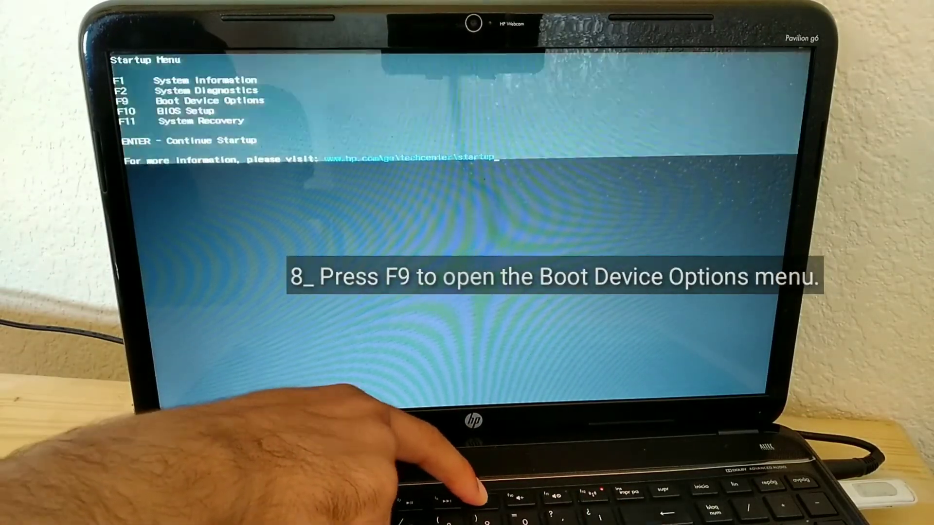
# Boot from the USB drive via the F9 Boot Device Options list.
pyautogui.press('f9')
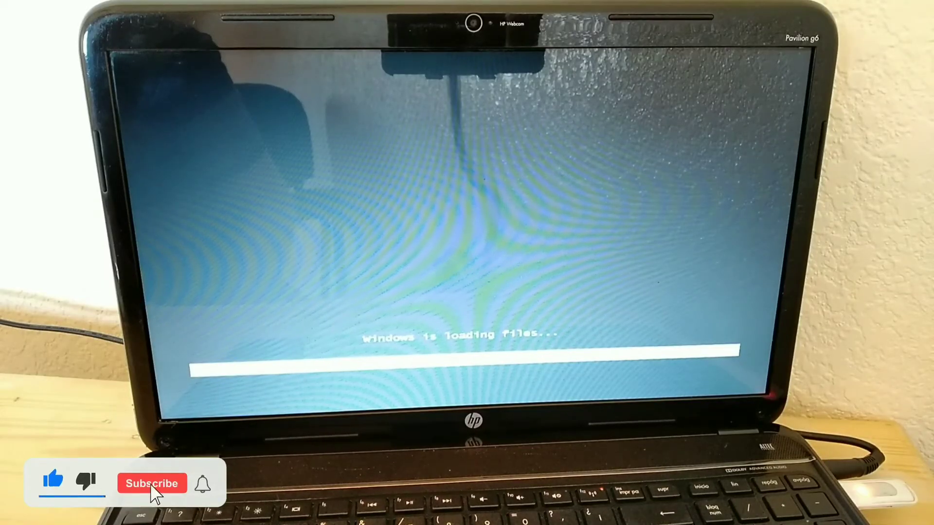
# Wait for 'Windows is loading files...' to finish loading Windows 7 Setup.
pyautogui.click(155, 484)
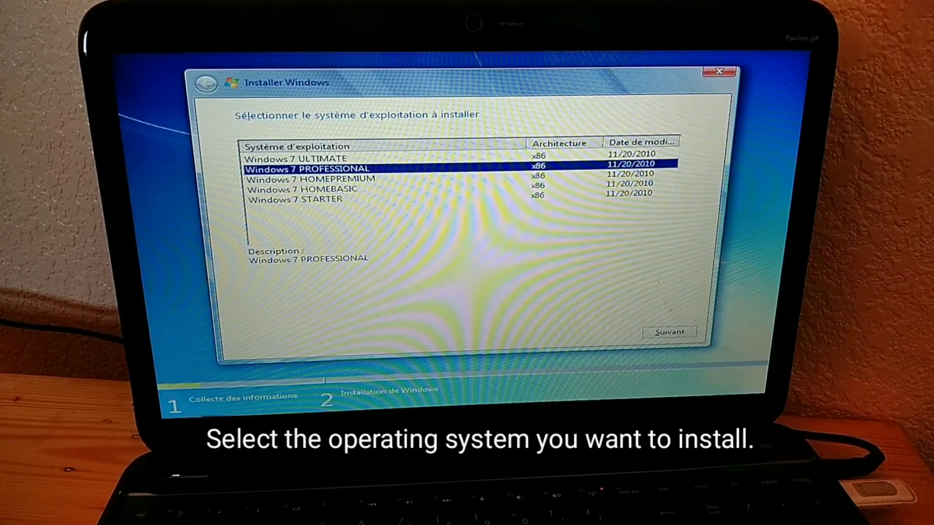
# Pick Windows 7 PROFESSIONAL and continue with Suivant.
pyautogui.click(670, 331)
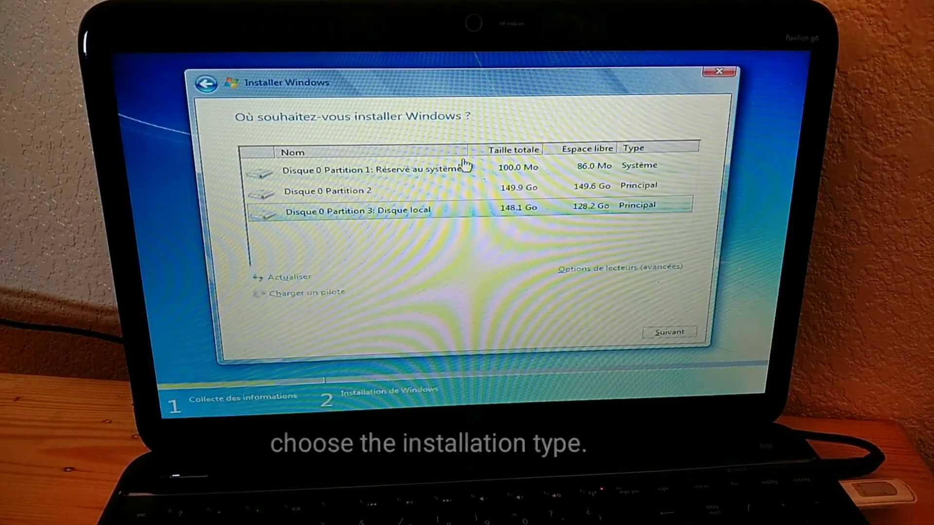
# Select Disque 0 Partition 1 (Réservé au système) as the install location.
pyautogui.click(369, 168)
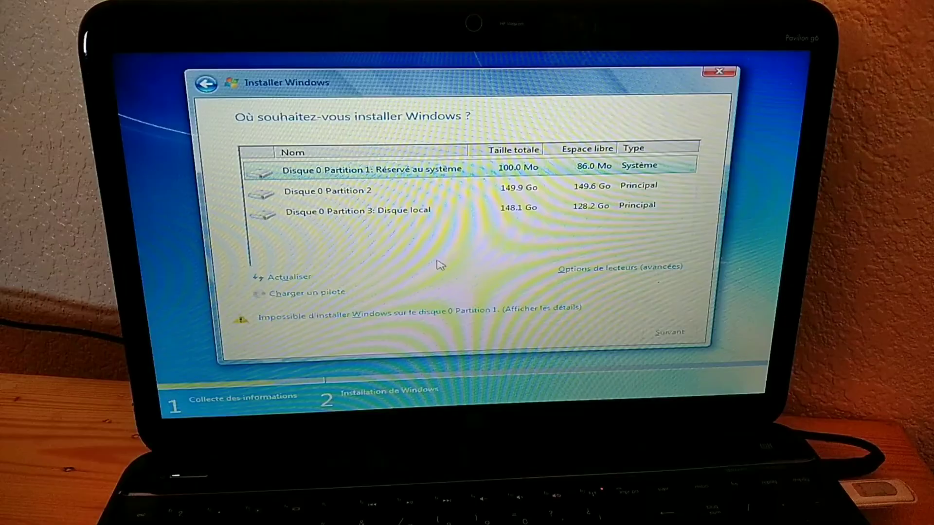